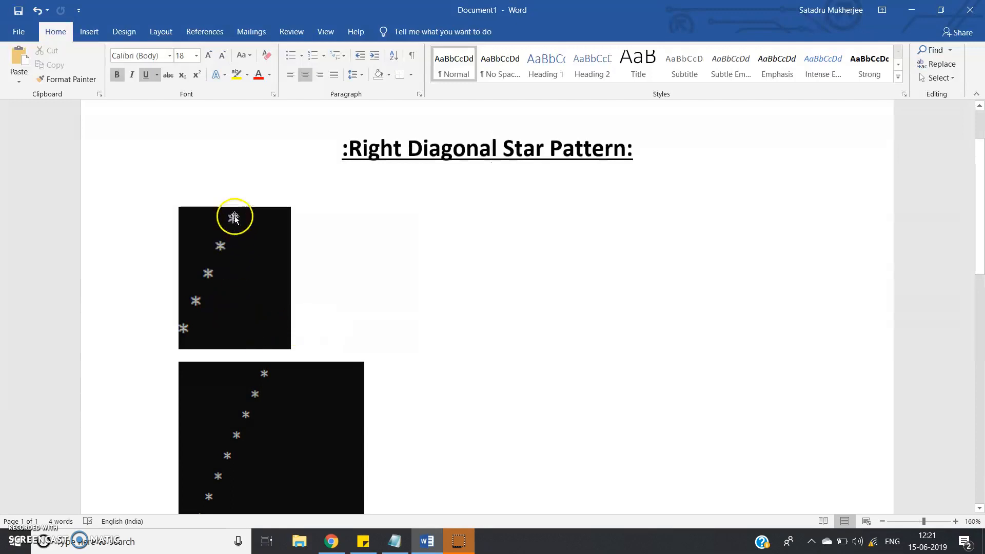
{"action": "mouse_move", "coordinate": [218, 245]}
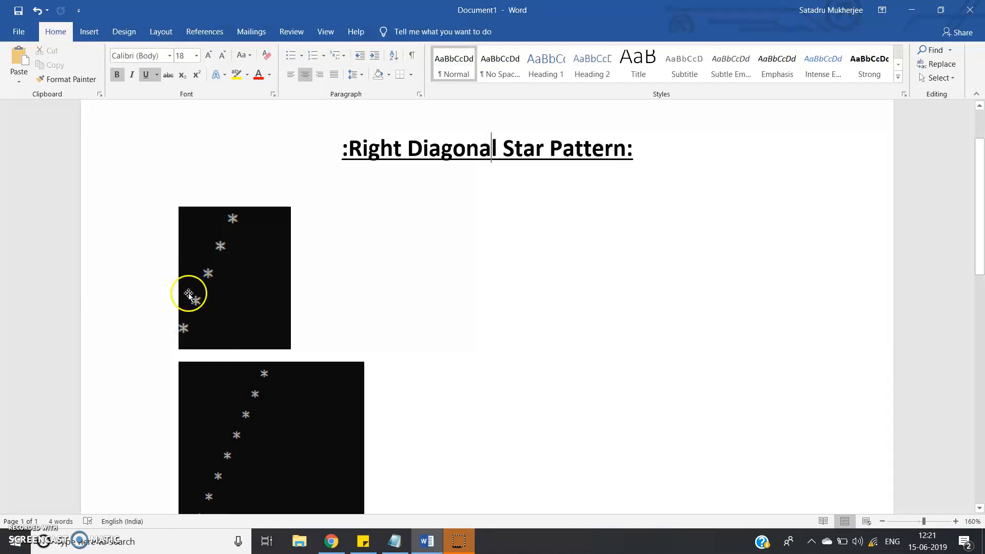
{"action": "mouse_move", "coordinate": [198, 302]}
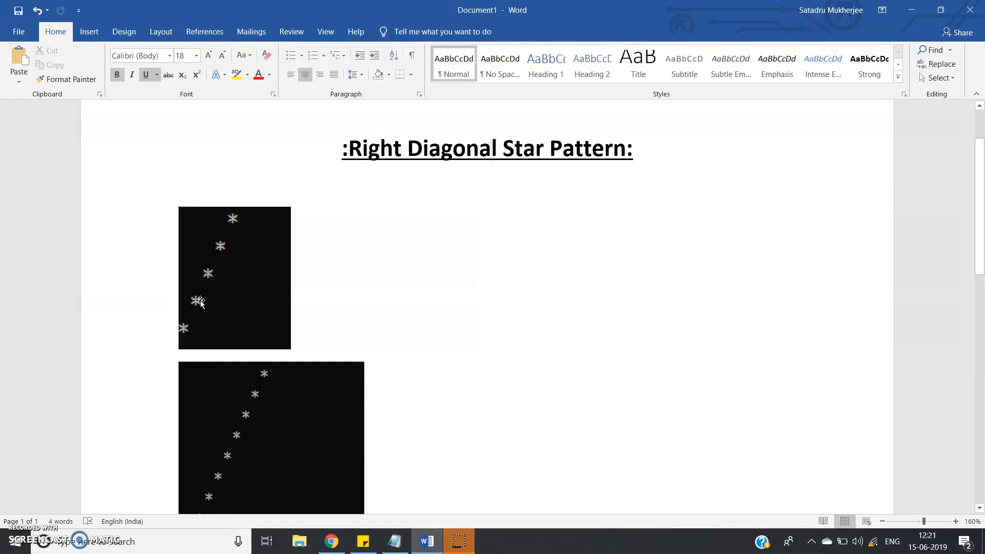
- Review the star-pattern output document, then bring up the Wal Java source in Notepad
{"action": "scroll", "scroll_direction": "down", "scroll_amount": 3}
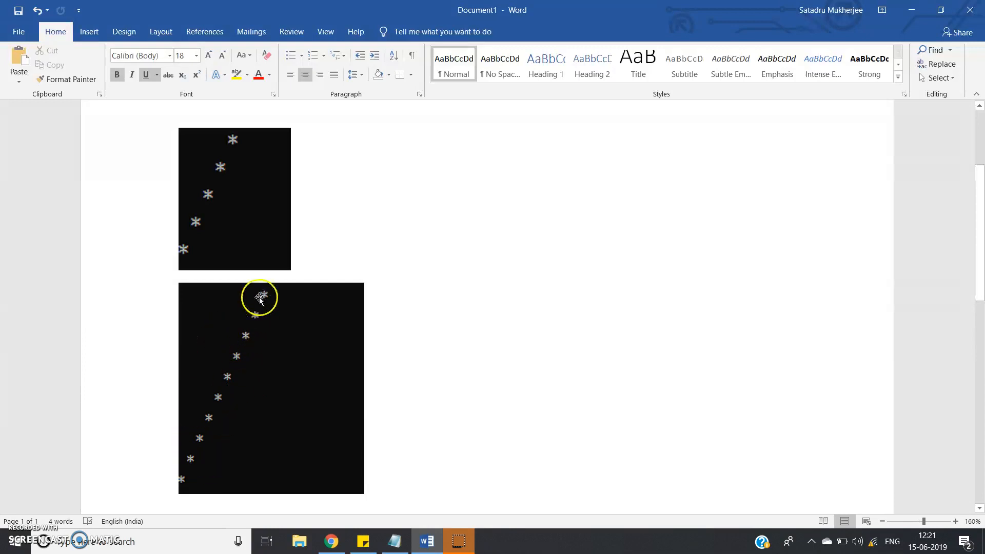
{"action": "mouse_move", "coordinate": [210, 453]}
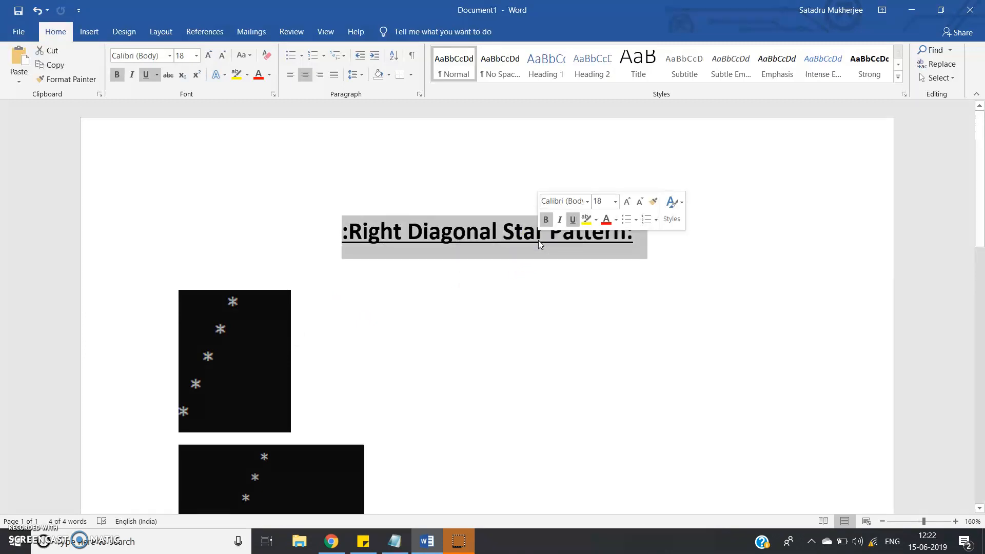
{"action": "left_click", "coordinate": [540, 231]}
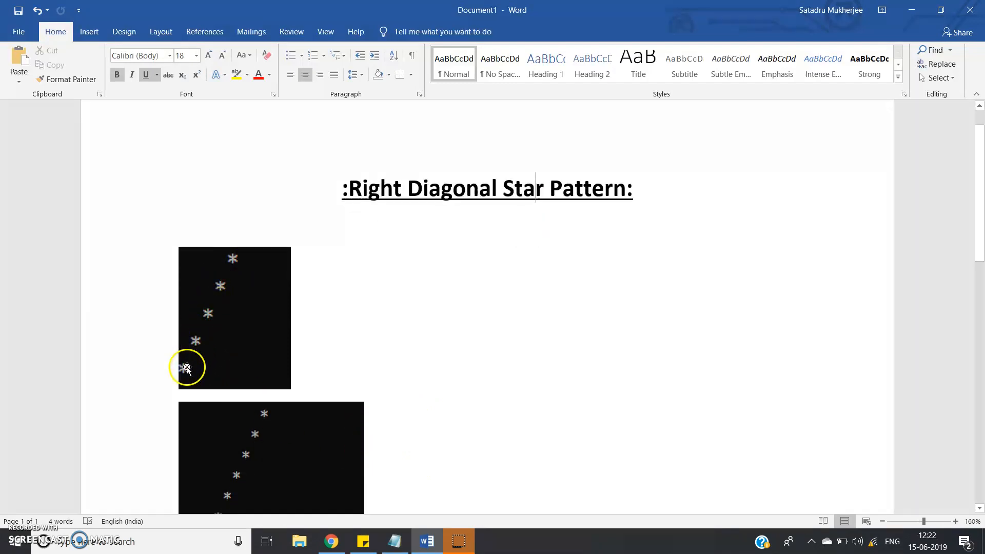
{"action": "mouse_move", "coordinate": [208, 268]}
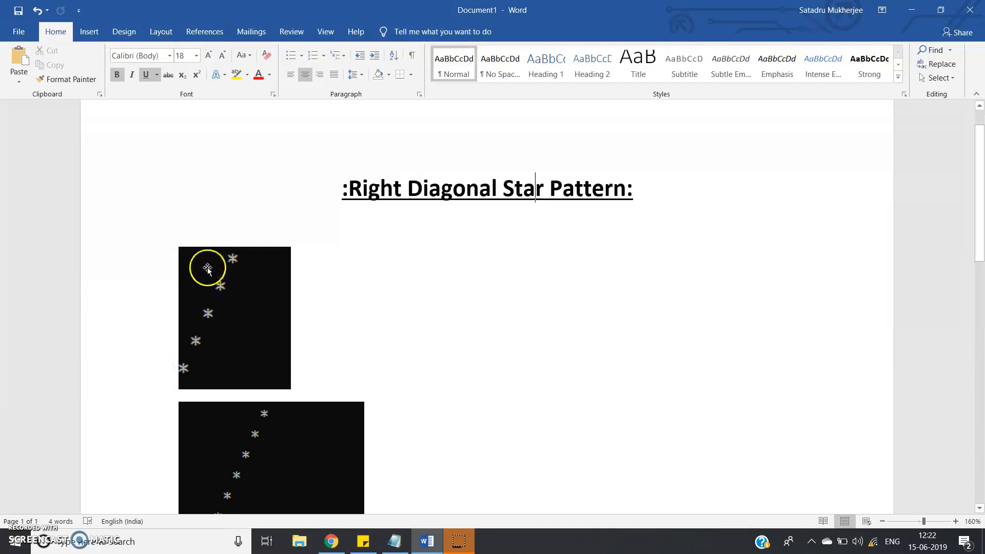
{"action": "mouse_move", "coordinate": [201, 331]}
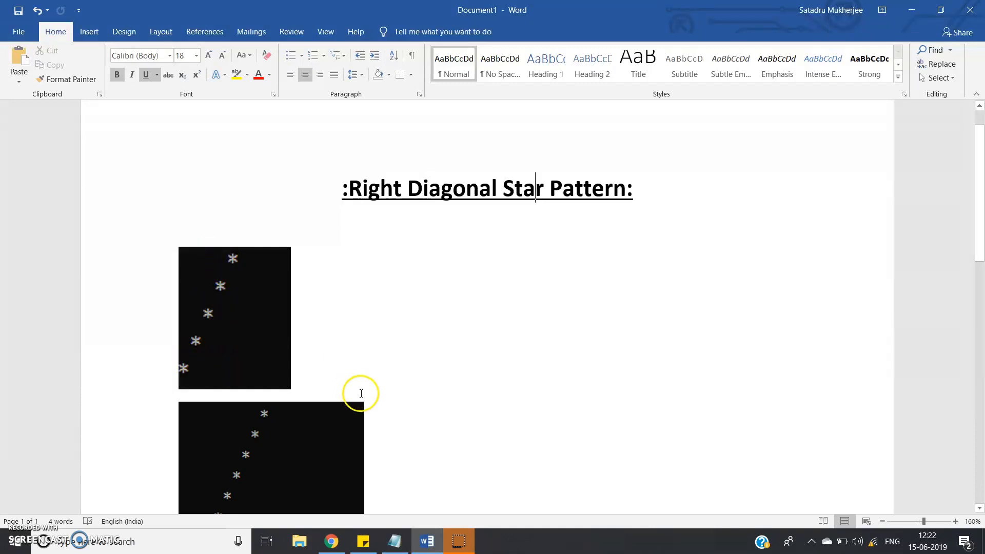
{"action": "left_click", "coordinate": [394, 541]}
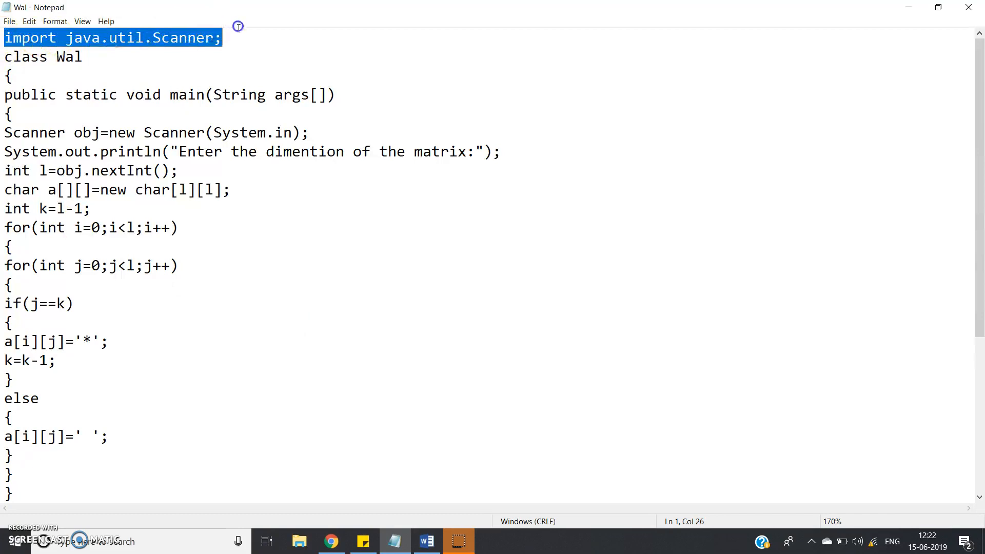
{"action": "left_click", "coordinate": [237, 30]}
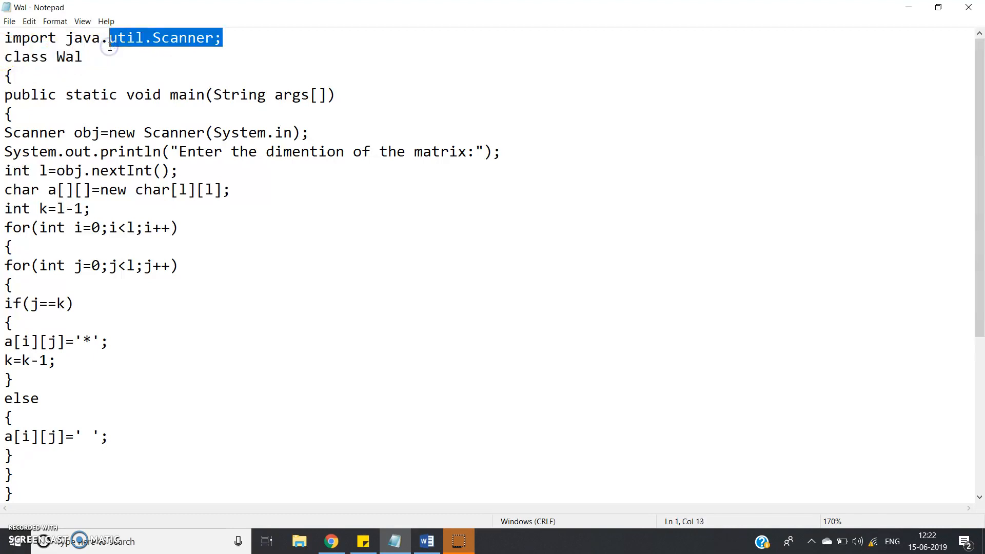
{"action": "double_click", "coordinate": [69, 57]}
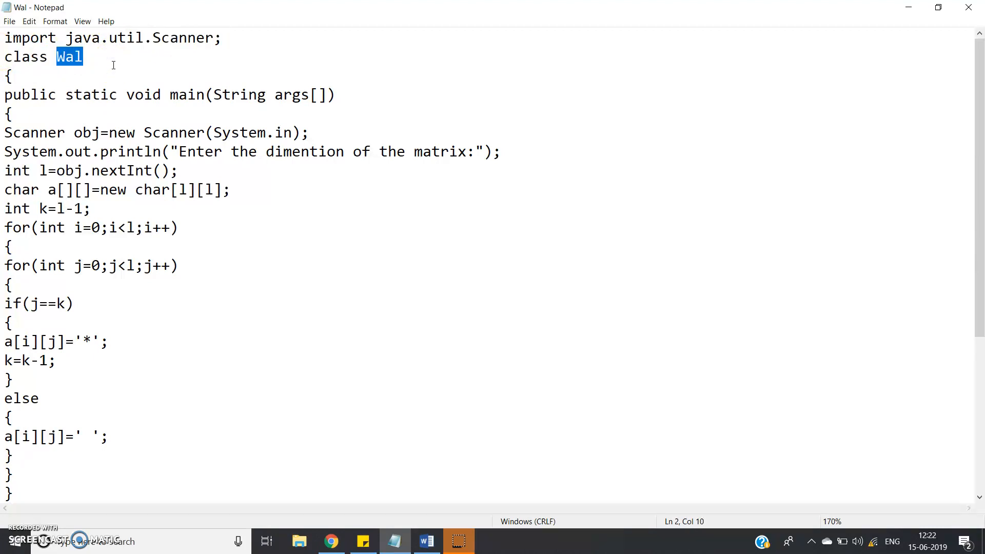
{"action": "left_click", "coordinate": [83, 57]}
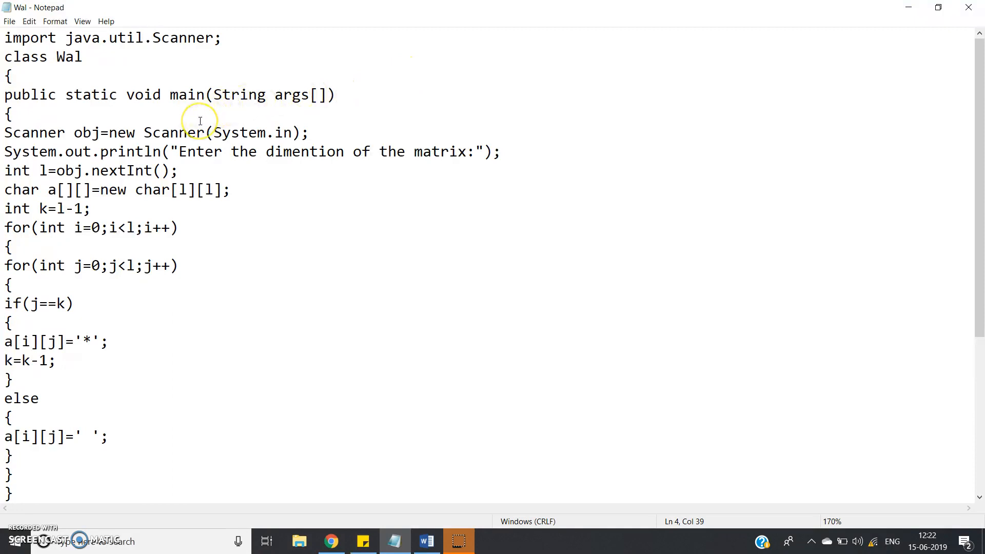
{"action": "left_click", "coordinate": [198, 132]}
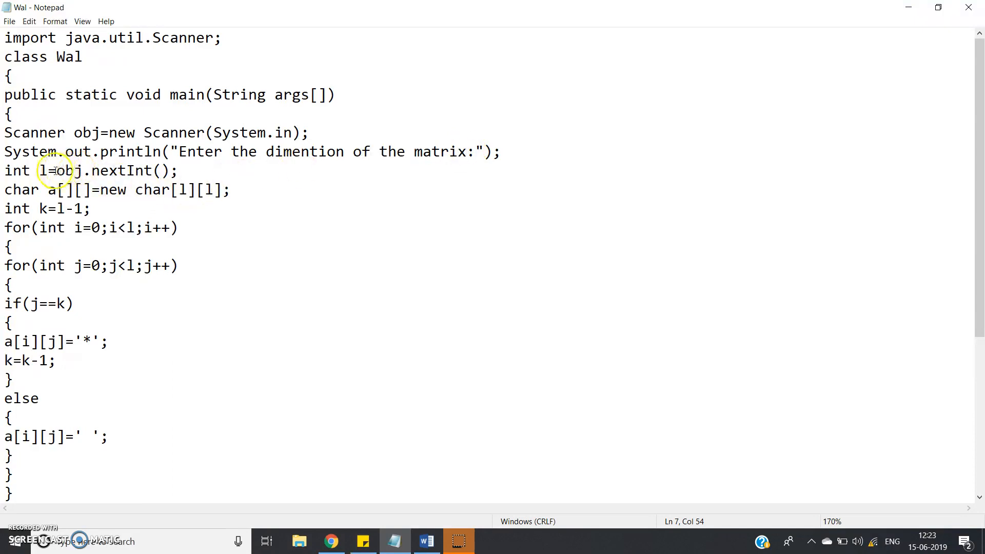
{"action": "double_click", "coordinate": [151, 189]}
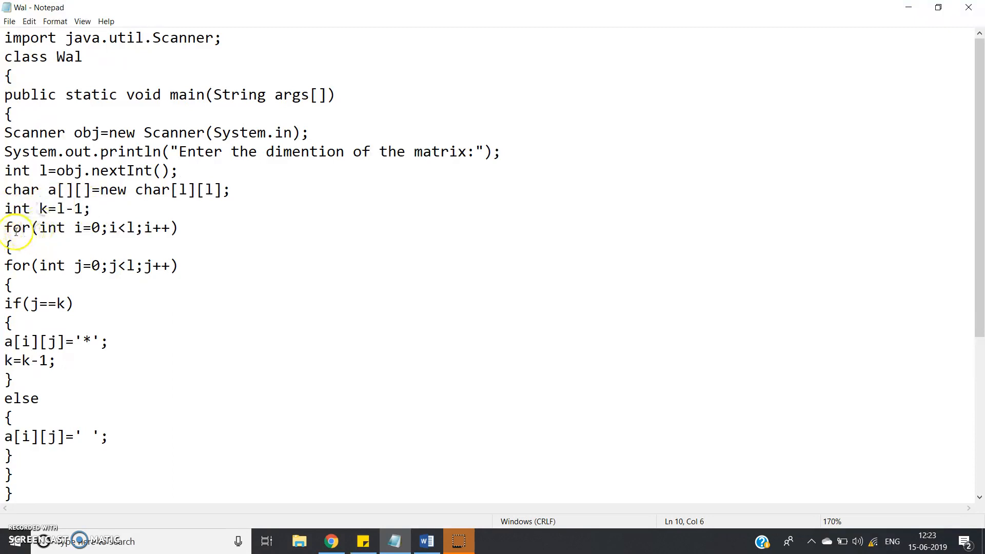
{"action": "left_click_drag", "start_coordinate": [5, 227], "coordinate": [177, 265]}
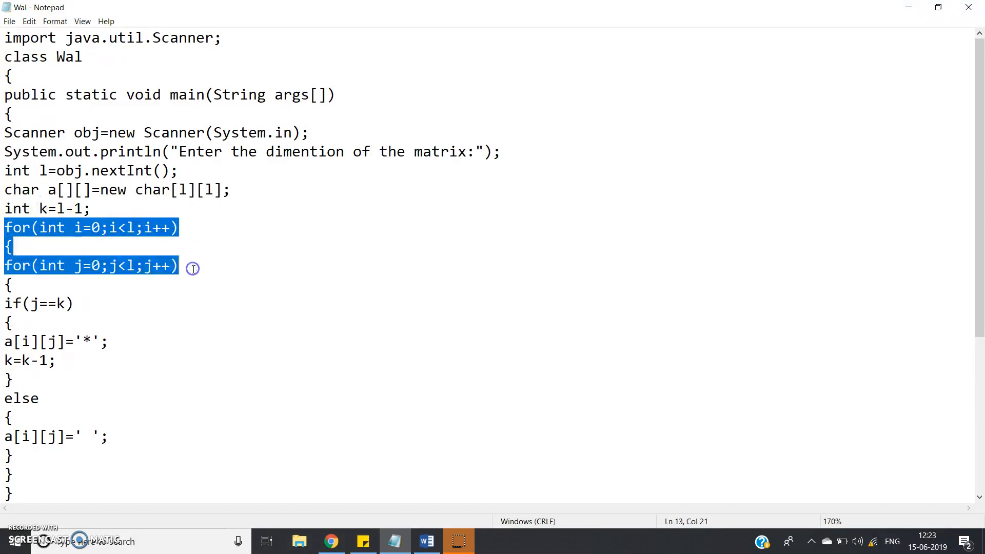
{"action": "left_click", "coordinate": [188, 264]}
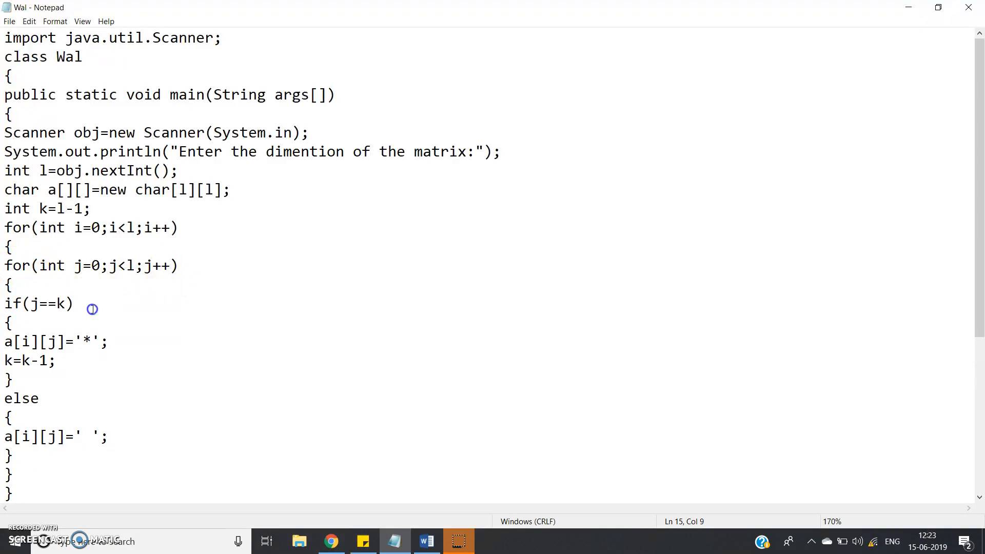
{"action": "triple_click", "coordinate": [38, 304]}
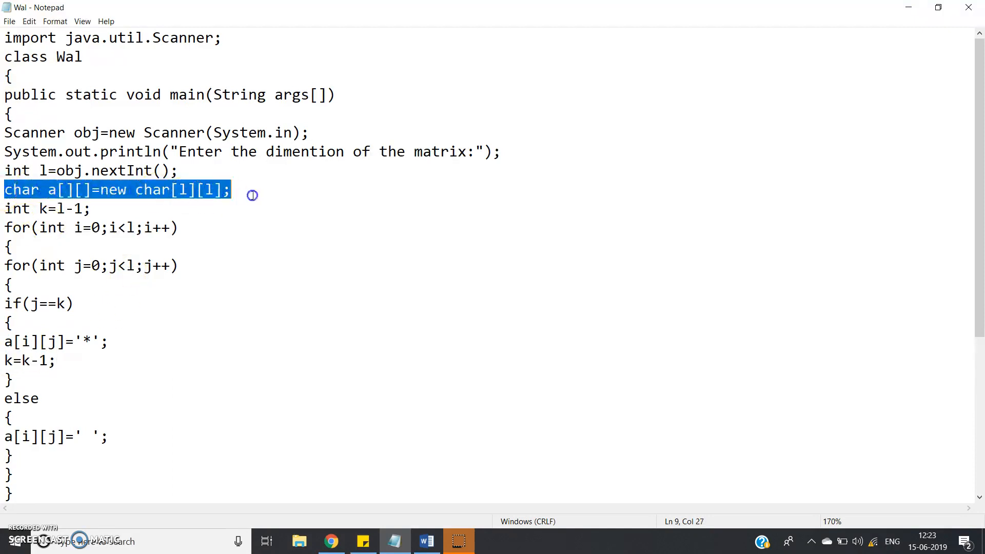
{"action": "left_click", "coordinate": [71, 190]}
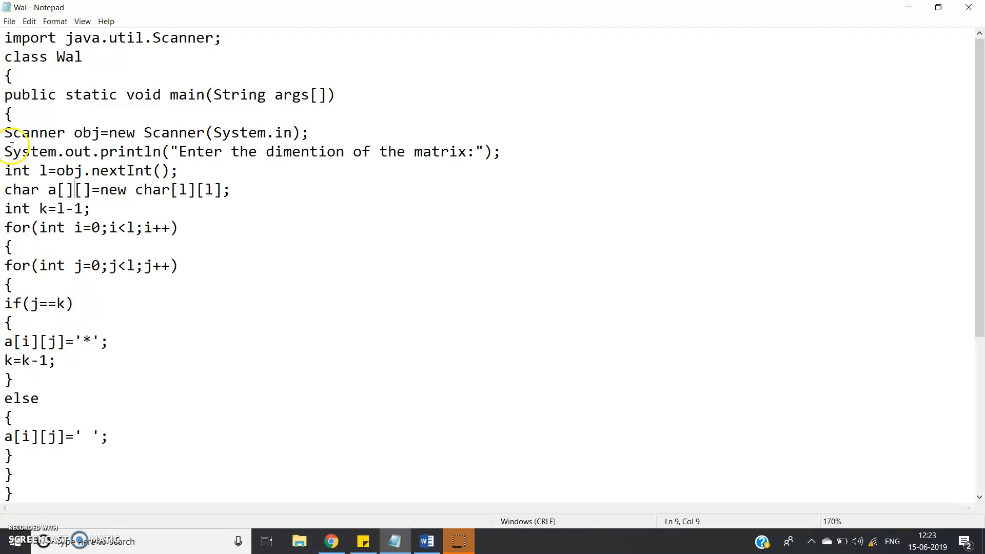
{"action": "double_click", "coordinate": [23, 190]}
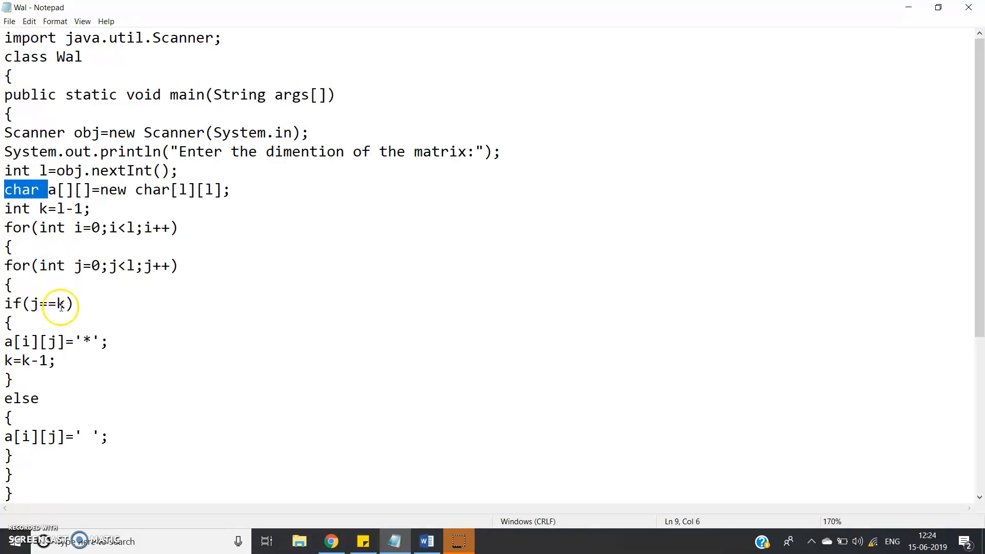
{"action": "double_click", "coordinate": [101, 190]}
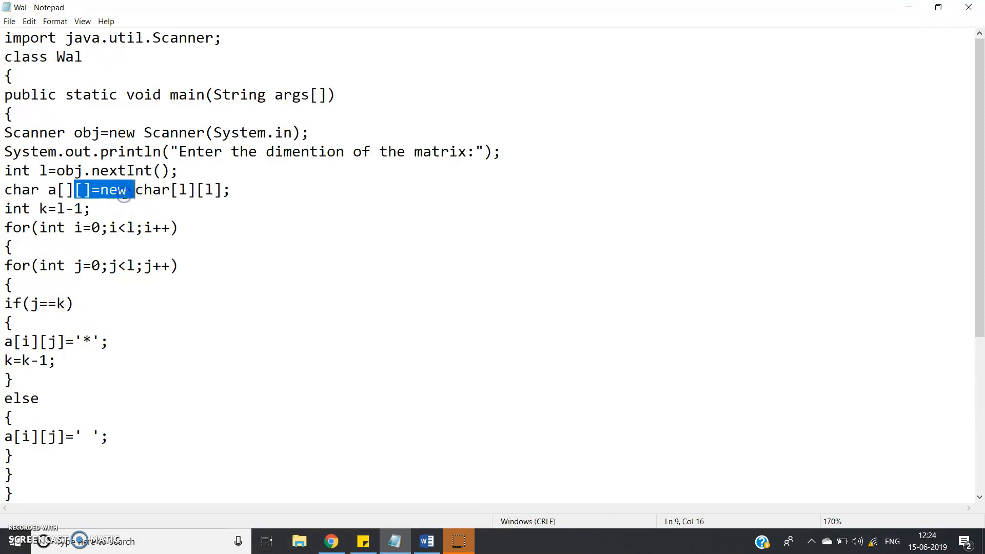
{"action": "mouse_move", "coordinate": [68, 379]}
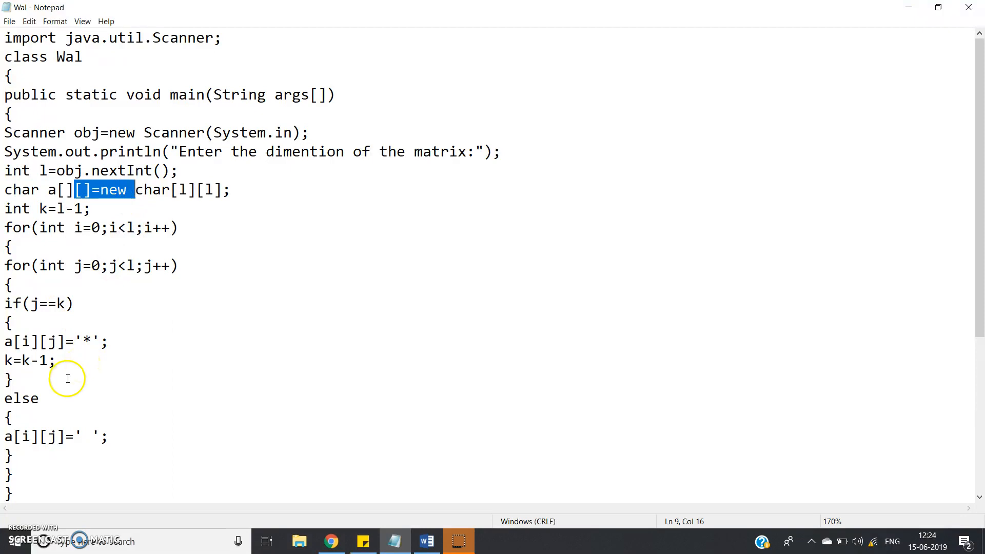
{"action": "left_click", "coordinate": [44, 398]}
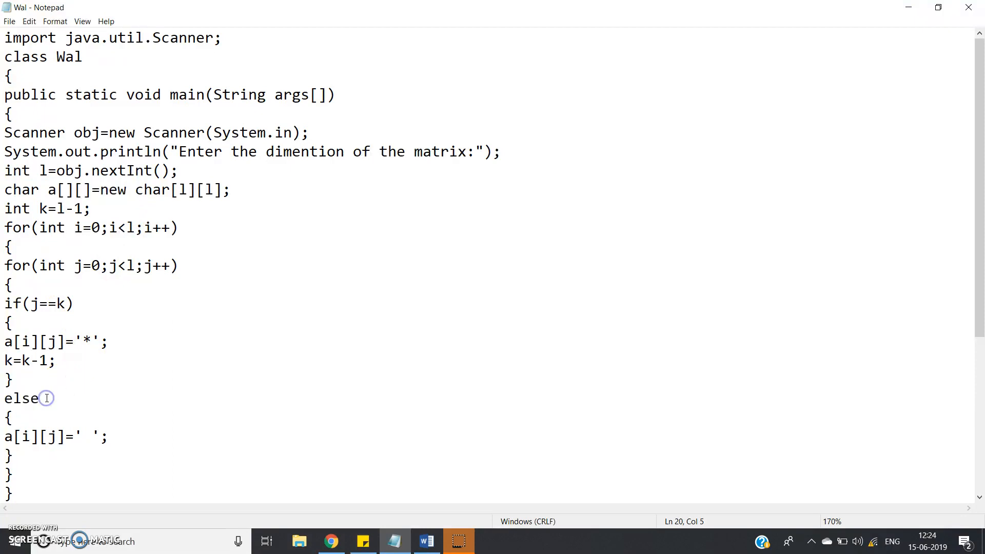
{"action": "left_click_drag", "start_coordinate": [5, 437], "coordinate": [107, 437]}
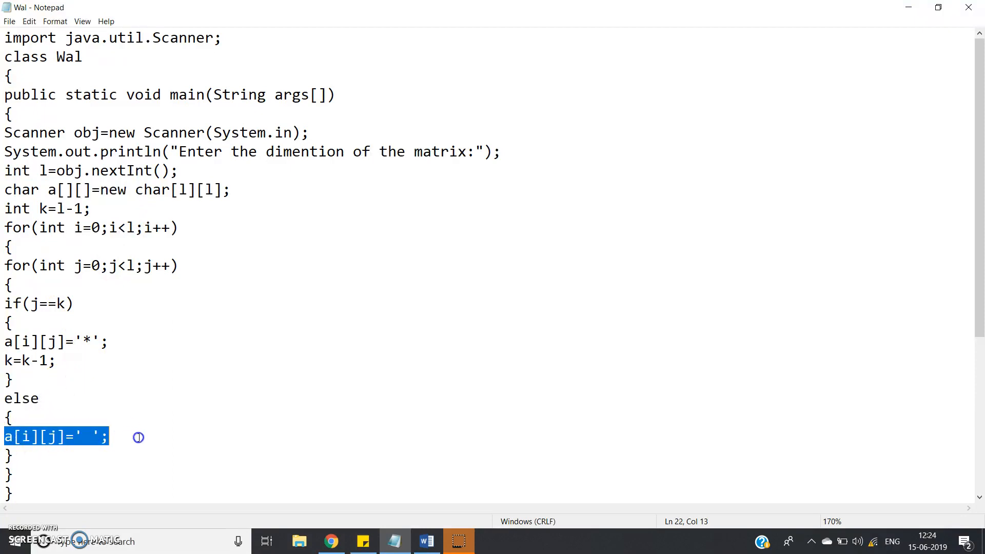
{"action": "scroll", "scroll_direction": "down", "scroll_amount": 3}
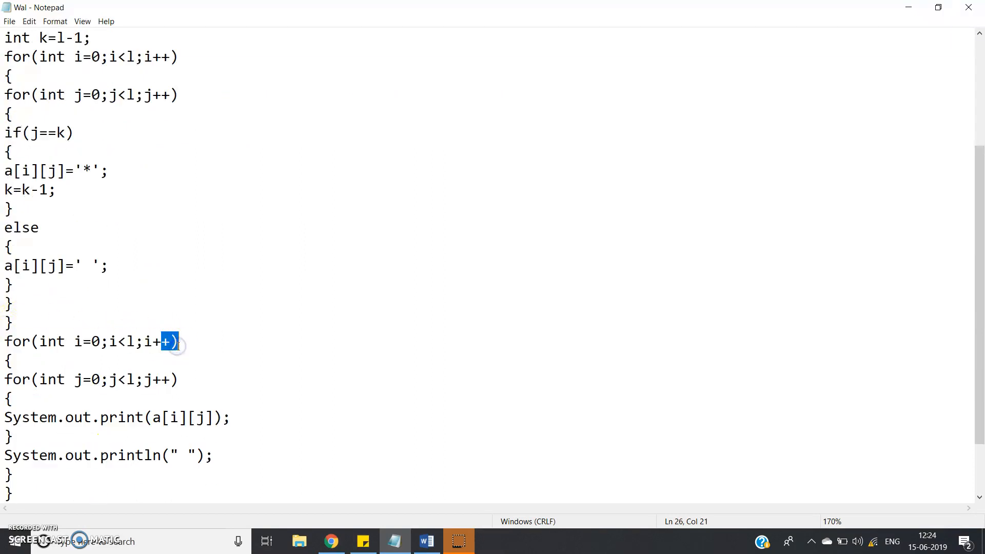
- Remove the " " argument so the row-ending println prints only a line break
{"action": "left_click", "coordinate": [182, 380]}
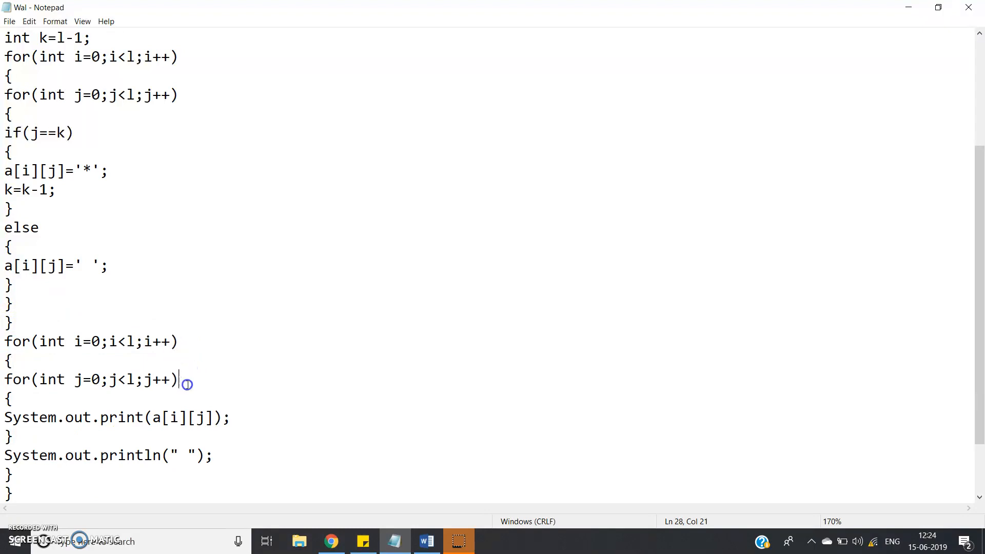
{"action": "triple_click", "coordinate": [116, 417]}
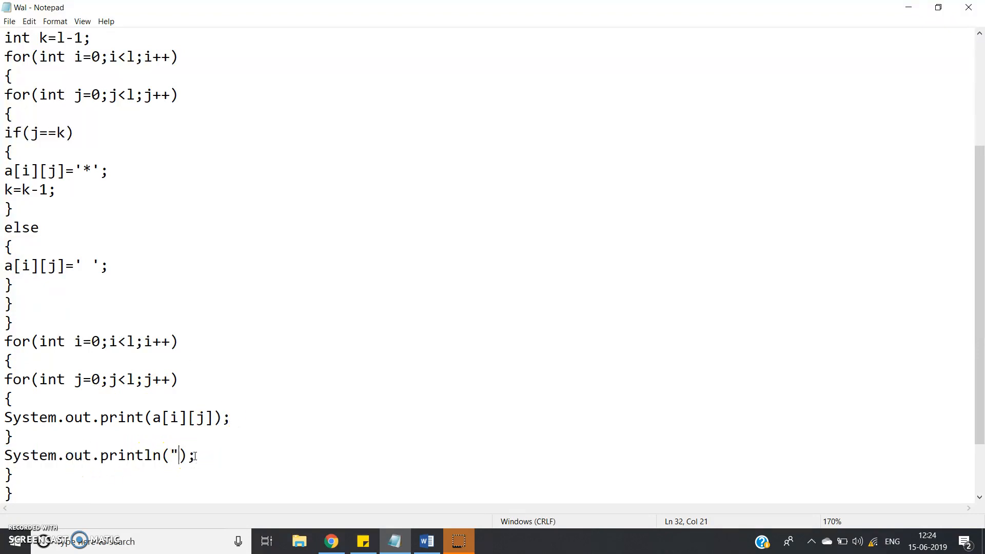
{"action": "key", "text": "Backspace"}
{"action": "type", "text": "cd "}
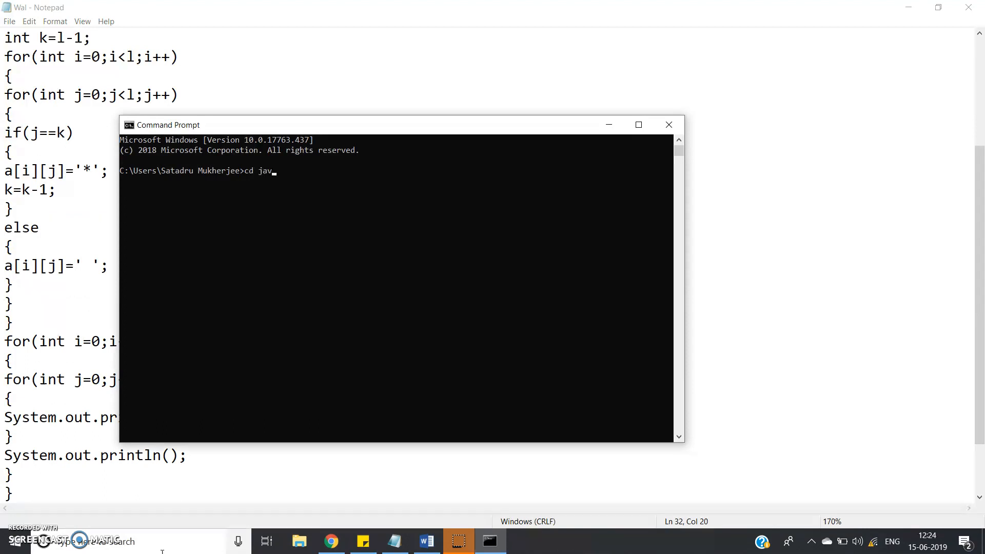
- Compile Wal.java with javac and run it with dimension 5, printing a five-star diagonal
{"action": "type", "text": "javac"}
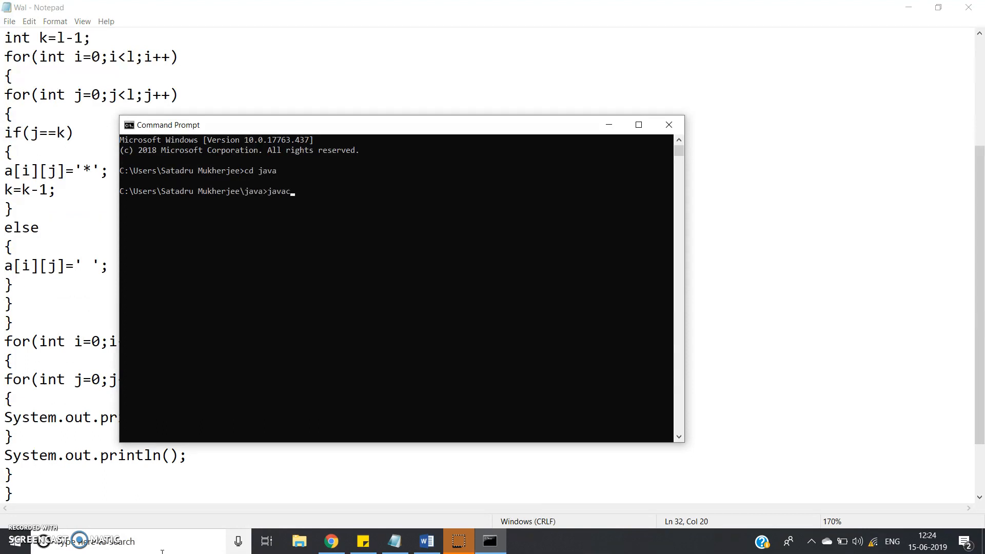
{"action": "type", "text": "Wal.java"}
{"action": "type", "text": "java W"}
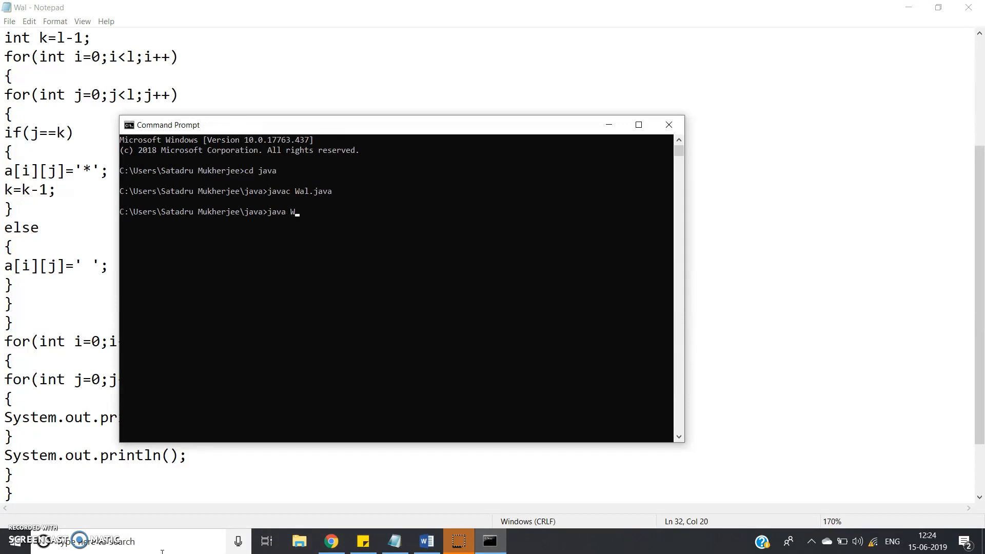
{"action": "key", "text": "enter"}
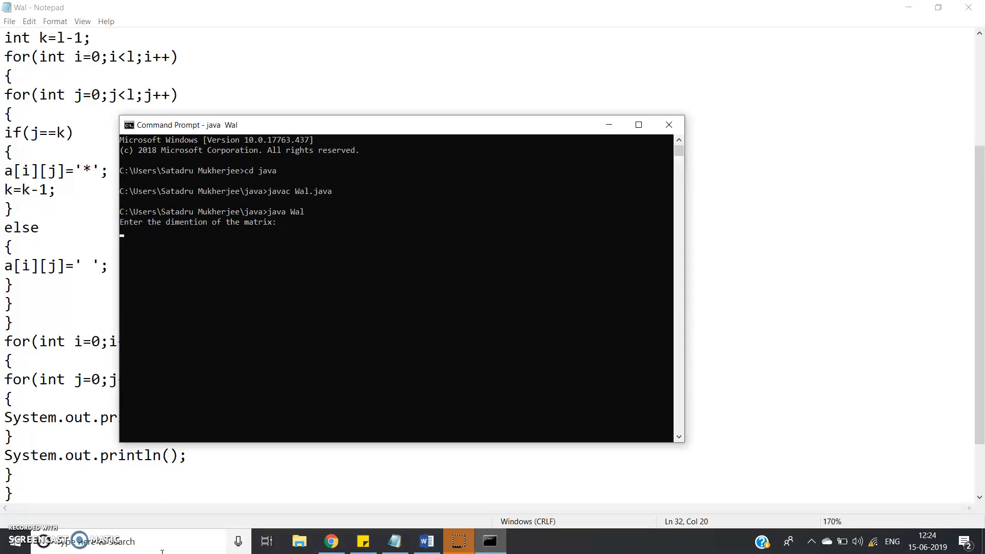
{"action": "type", "text": "5"}
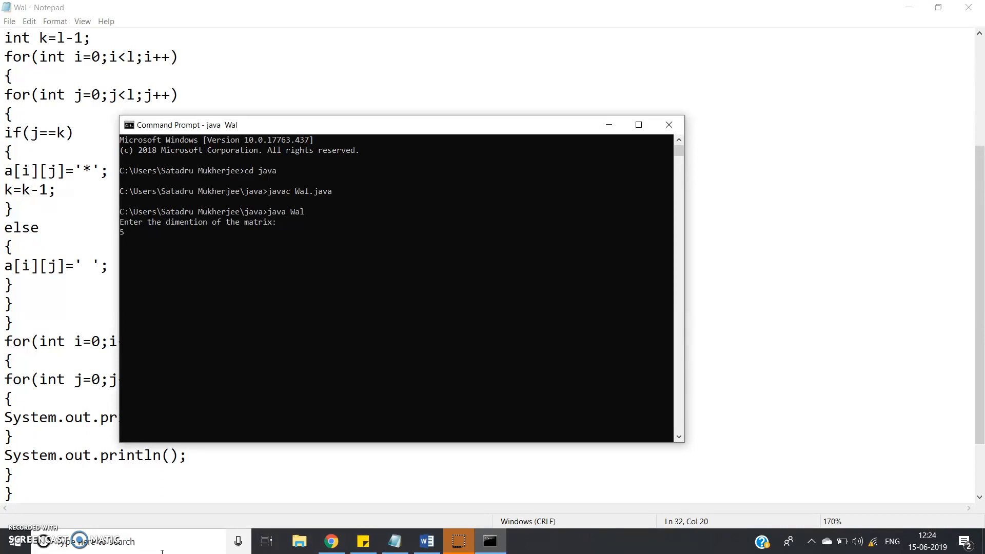
{"action": "key", "text": "enter"}
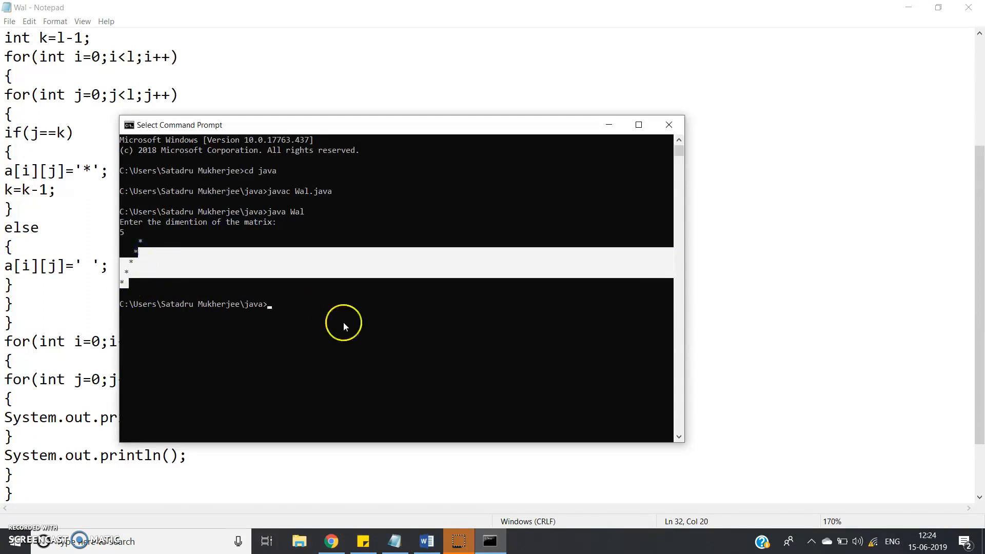
- Recompile with javac Wal.java for the next run
{"action": "type", "text": "javac Wal.java"}
{"action": "type", "text": "java Wal"}
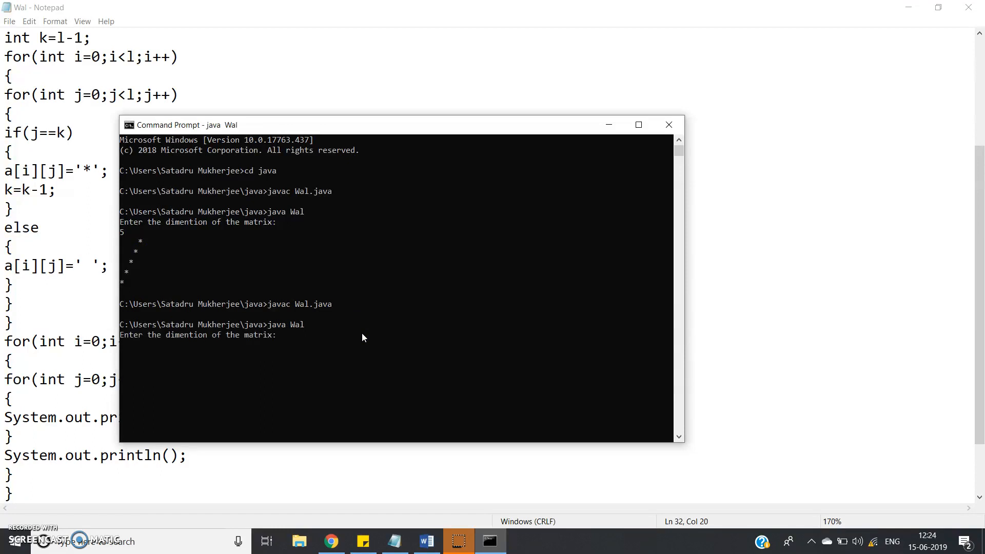
- Enter dimension 15 at the prompt to print a fifteen-star diagonal
{"action": "type", "text": "15"}
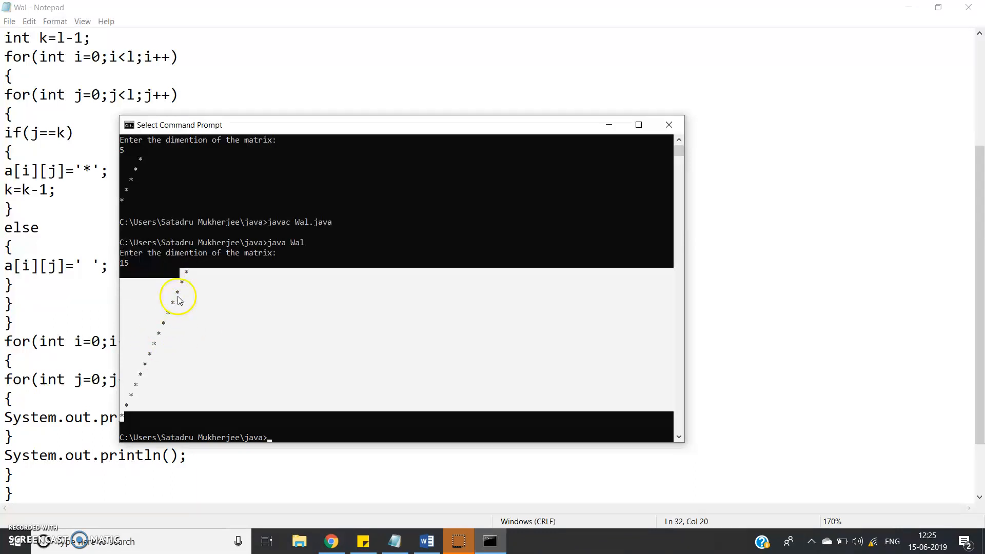
{"action": "mouse_move", "coordinate": [180, 312]}
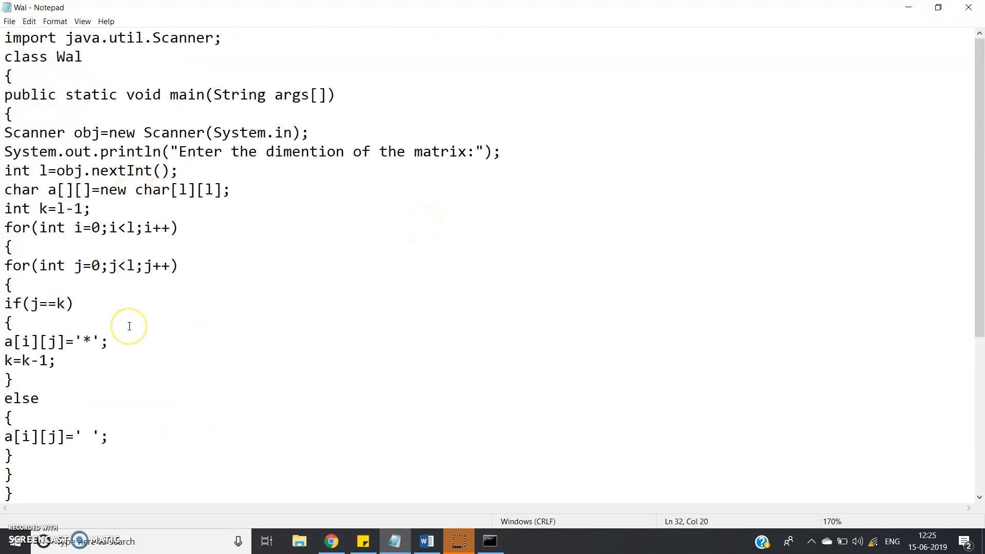
{"action": "mouse_move", "coordinate": [438, 421]}
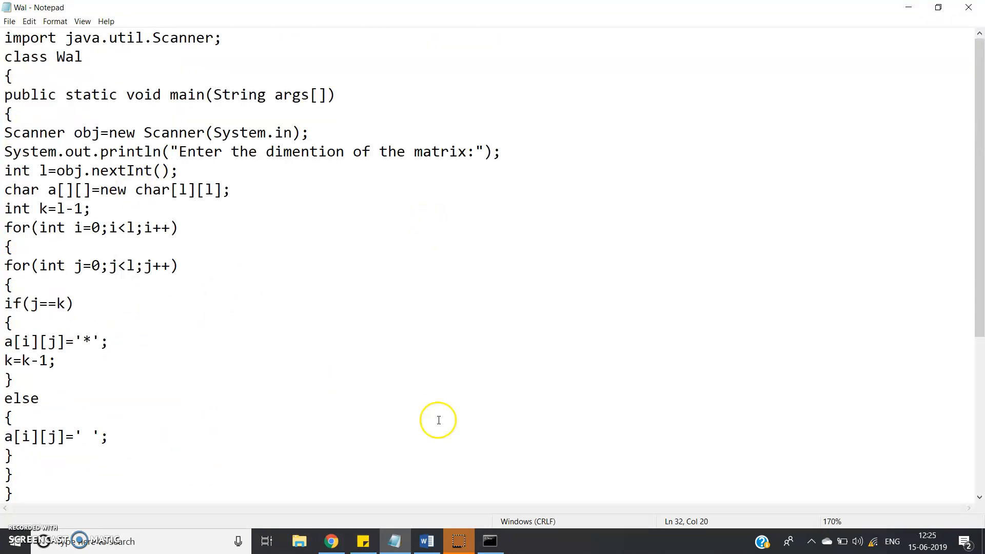